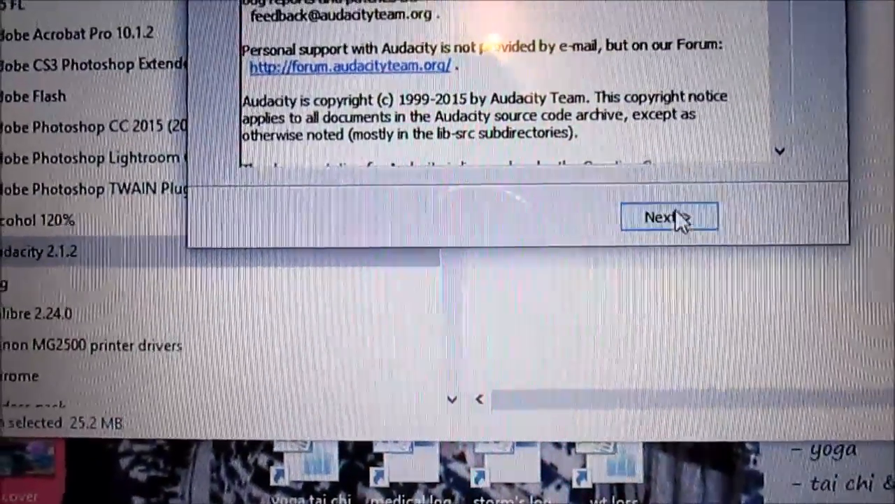
- Finish the Audacity 2.1.2 installer and launch Audacity to its splash screen
{"action": "left_click", "coordinate": [669, 216]}
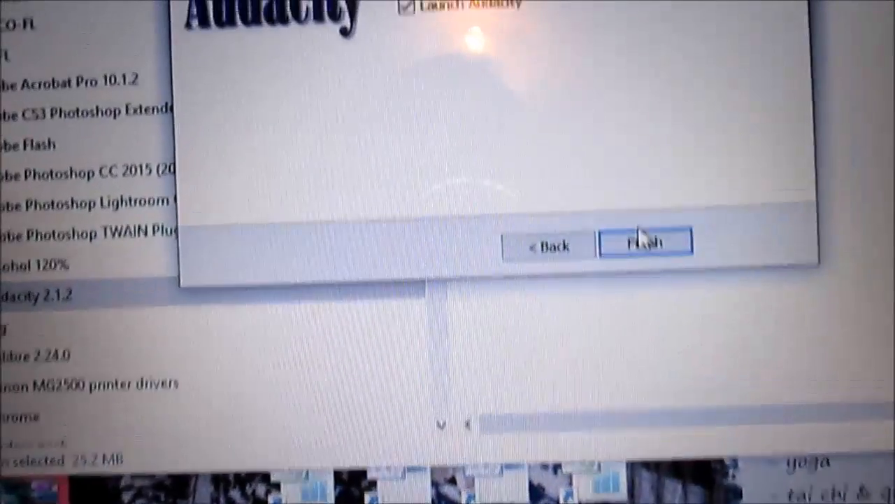
{"action": "left_click", "coordinate": [646, 241]}
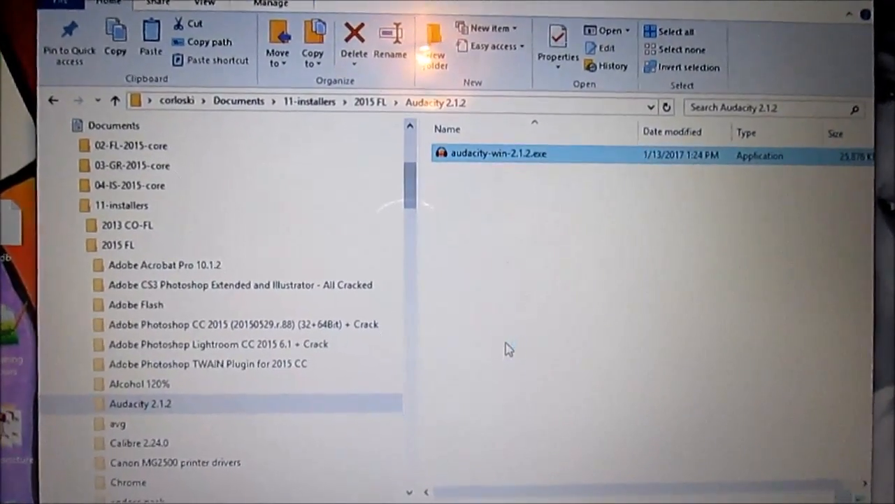
{"action": "double_click", "coordinate": [498, 154]}
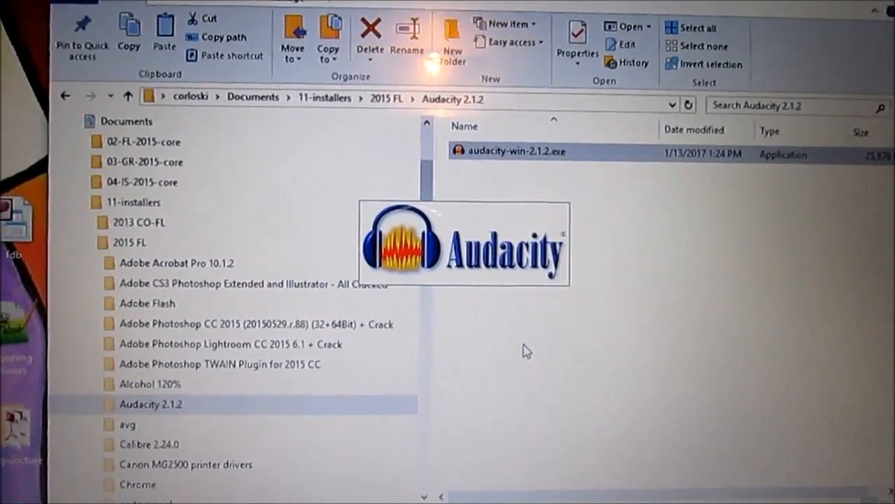
{"action": "double_click", "coordinate": [515, 151]}
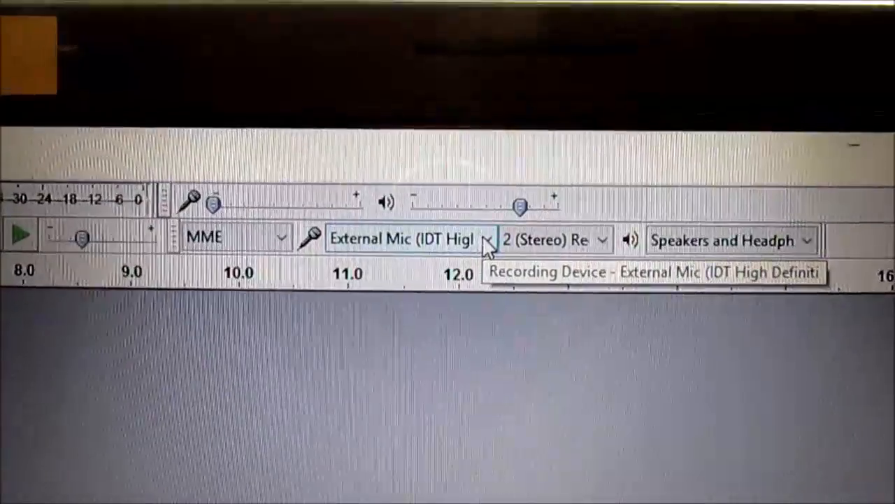
- Record from the External Mic and play back through Speakers and Headphones
{"action": "left_click", "coordinate": [487, 238]}
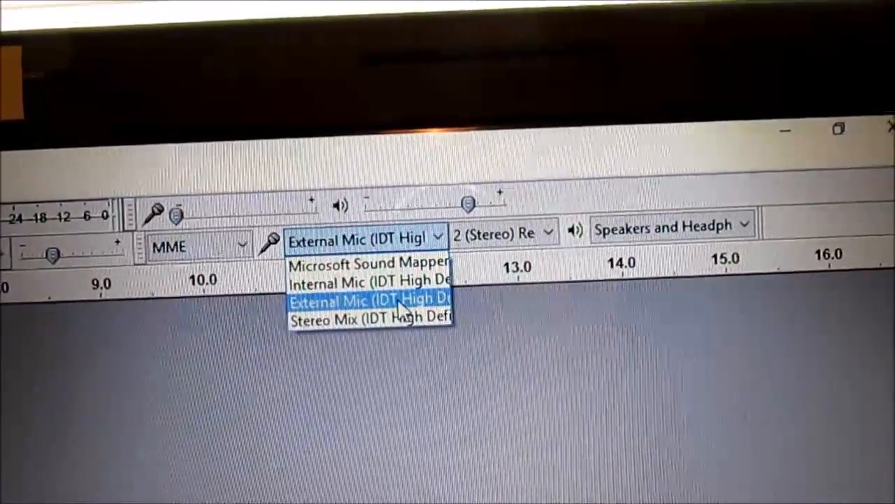
{"action": "left_click", "coordinate": [371, 301]}
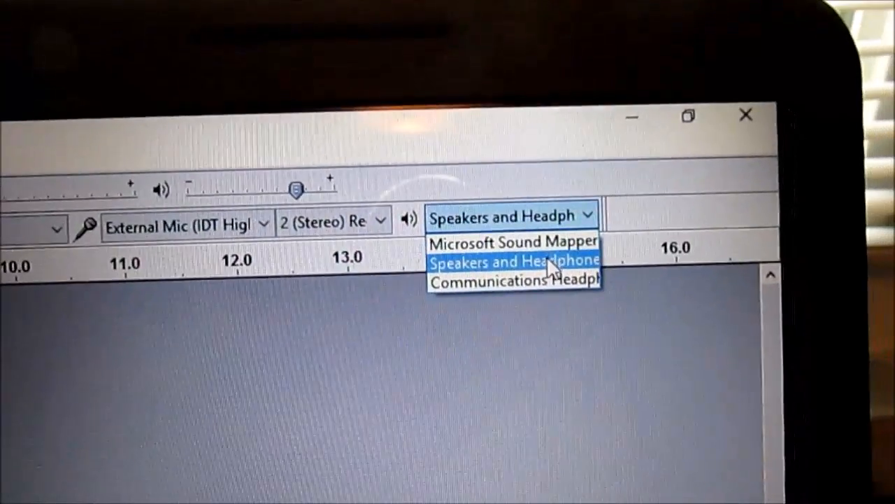
{"action": "left_click", "coordinate": [515, 262]}
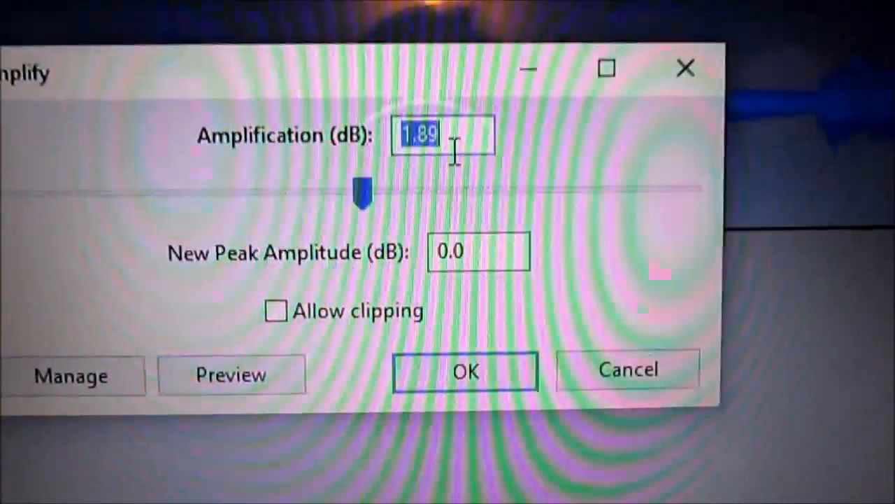
- Apply Amplify to the recording with clipping allowed, then adjust the slider to 0.0 dB
{"action": "left_click", "coordinate": [277, 310]}
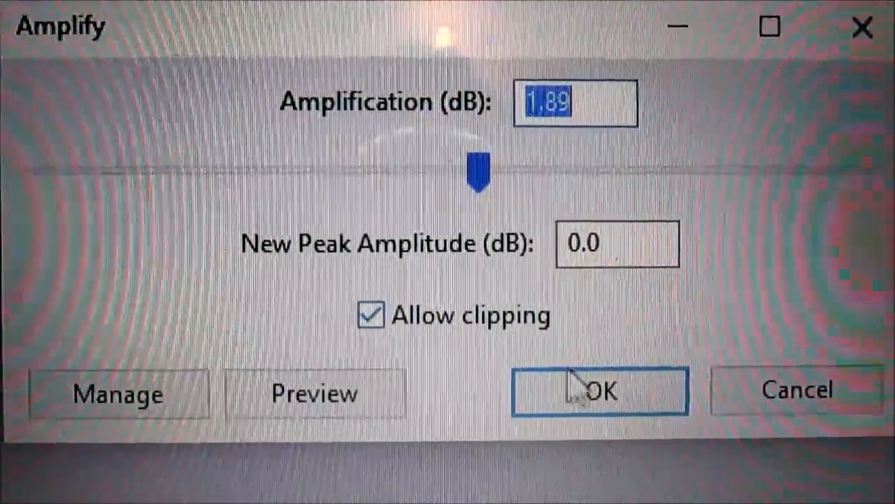
{"action": "left_click", "coordinate": [599, 391]}
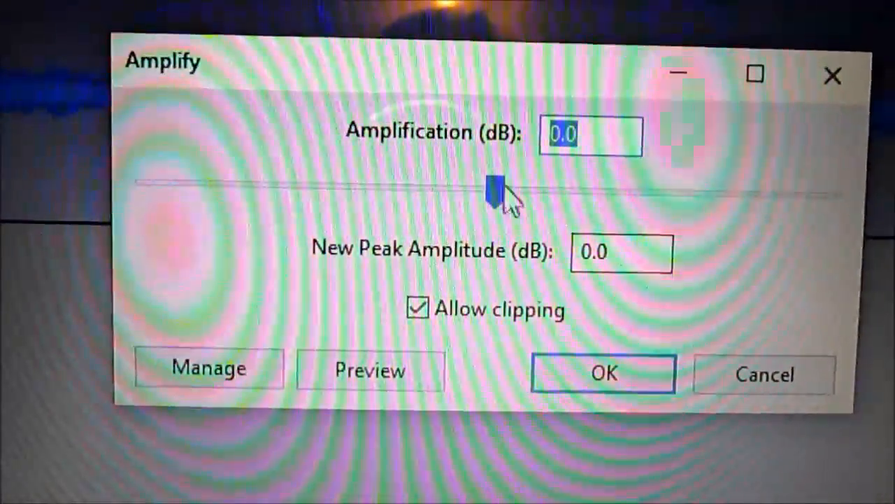
{"action": "left_click_drag", "start_coordinate": [497, 184], "coordinate": [518, 196]}
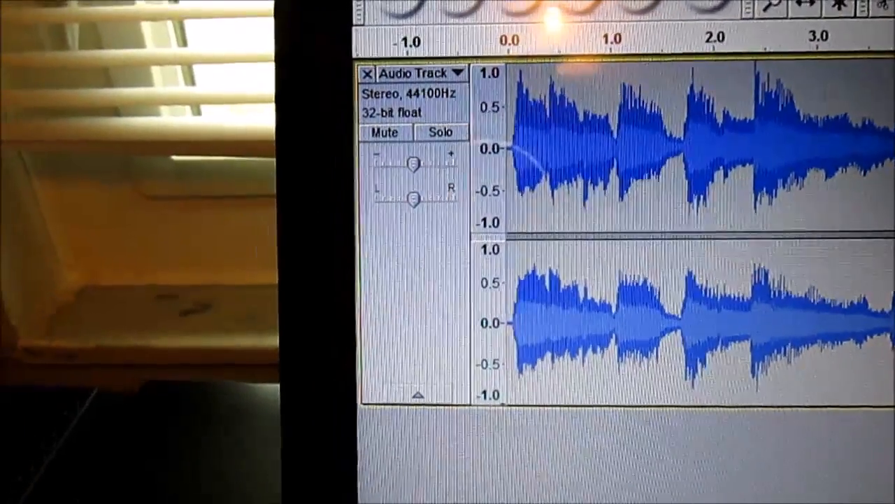
- Start Export Audio and choose MP3 Files as the export format
{"action": "left_click", "coordinate": [333, 95]}
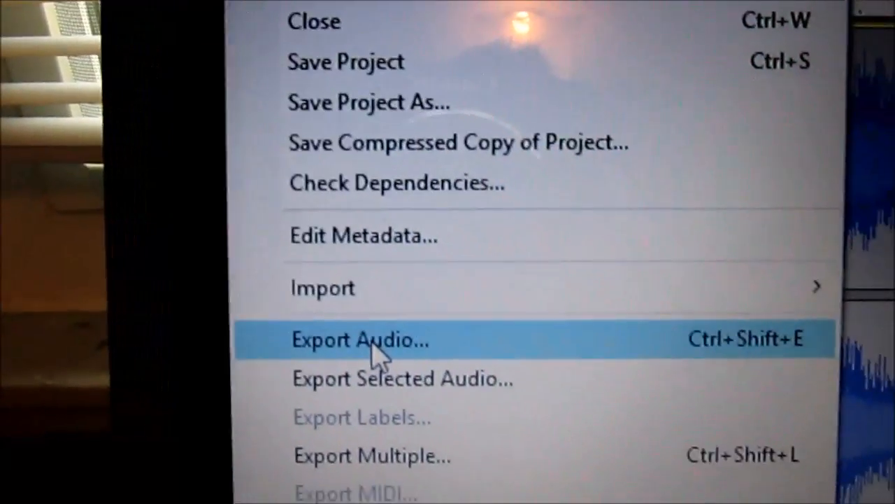
{"action": "left_click", "coordinate": [360, 340]}
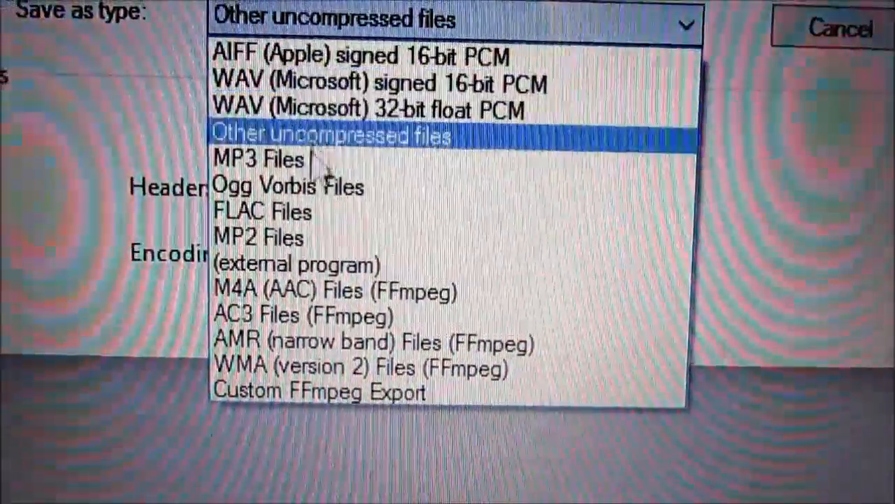
{"action": "left_click", "coordinate": [288, 186]}
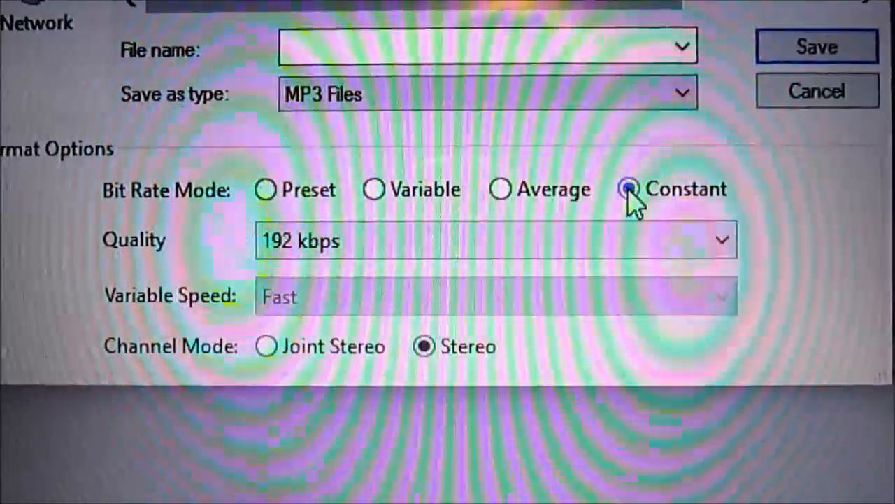
- Use constant 320 kbps MP3 quality and name the export 1.mp3
{"action": "left_click", "coordinate": [722, 241]}
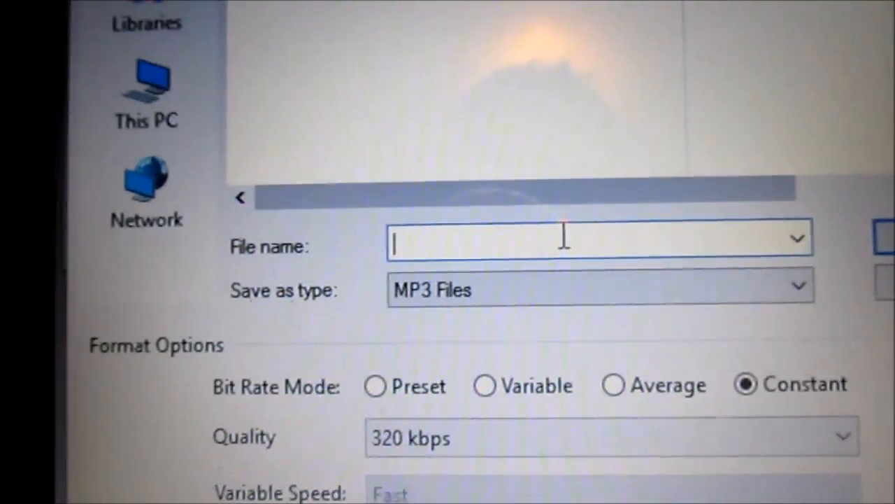
{"action": "type", "text": "1.m"}
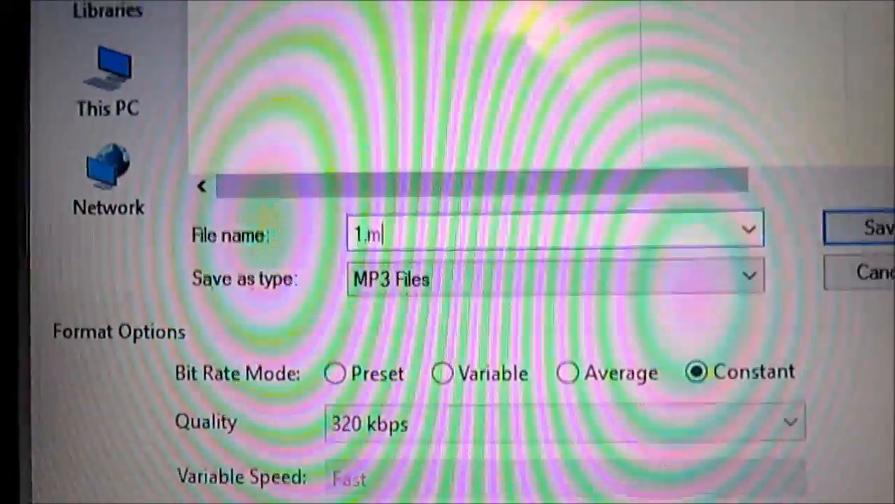
{"action": "type", "text": "p3"}
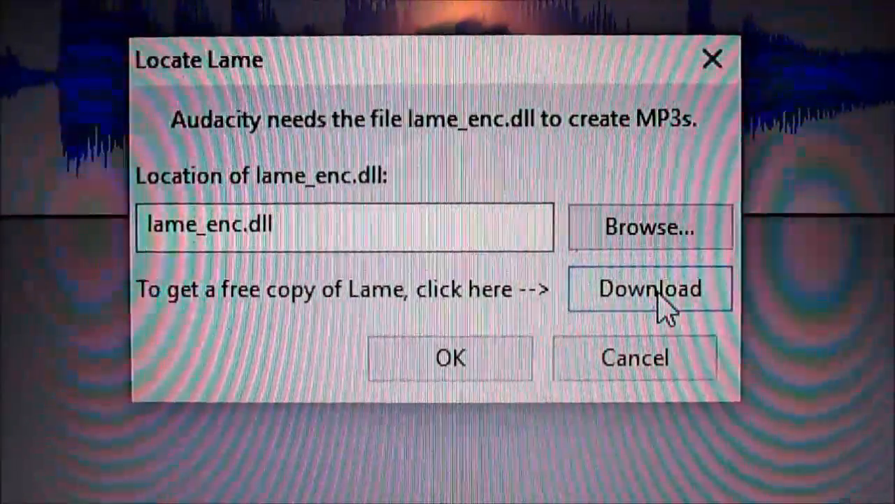
- Fetch the free LAME encoder from the missing lame_enc.dll prompt
{"action": "left_click", "coordinate": [649, 288]}
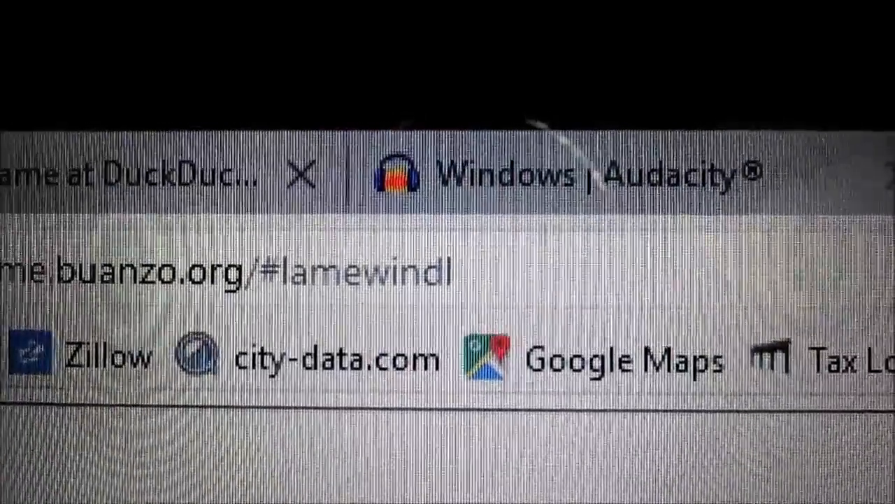
- Download Lame_v3.99.3_for_Windows.exe into the Audacity 2.1.2 folder, replacing the existing copy
{"action": "scroll", "scroll_direction": "down", "scroll_amount": 3}
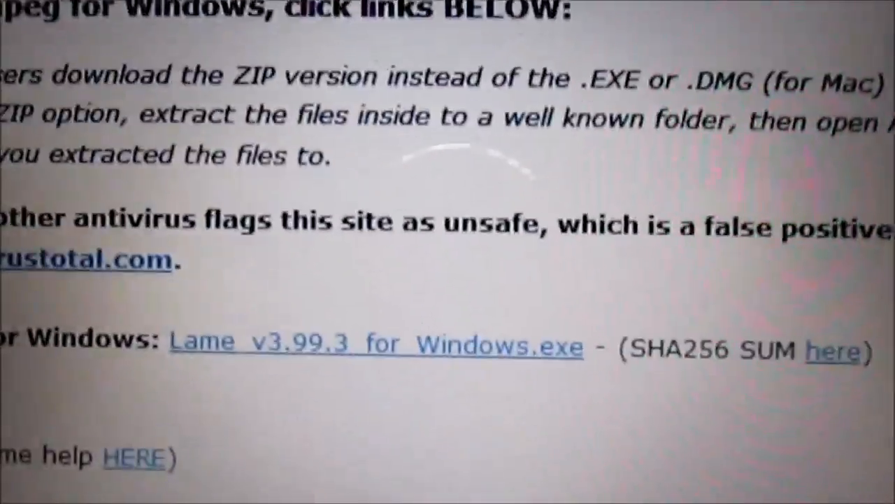
{"action": "scroll", "scroll_direction": "down", "scroll_amount": 3}
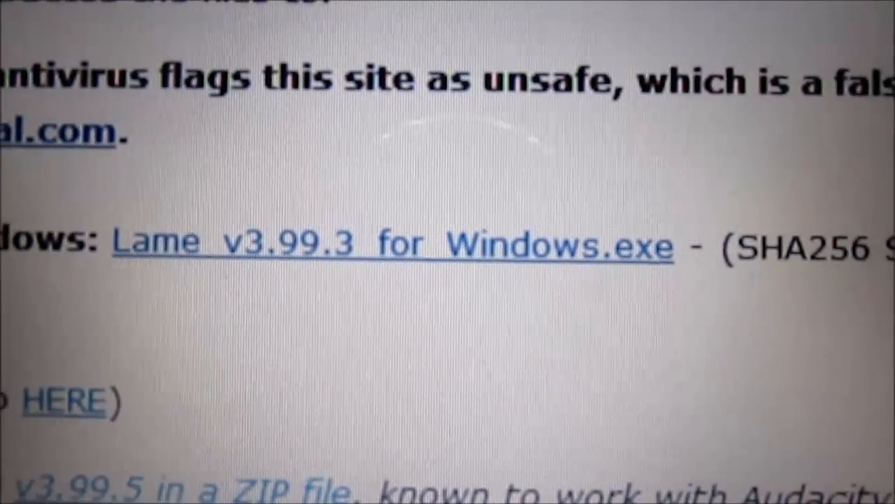
{"action": "scroll", "scroll_direction": "up", "scroll_amount": 3}
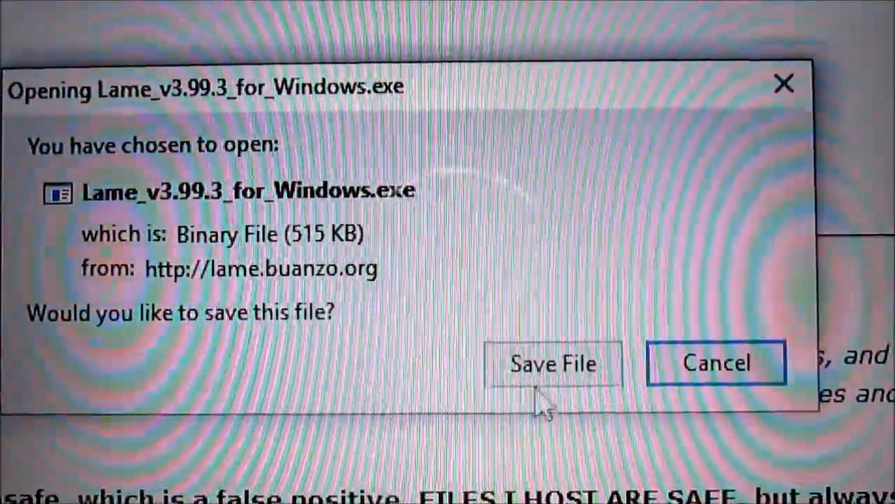
{"action": "left_click", "coordinate": [552, 363]}
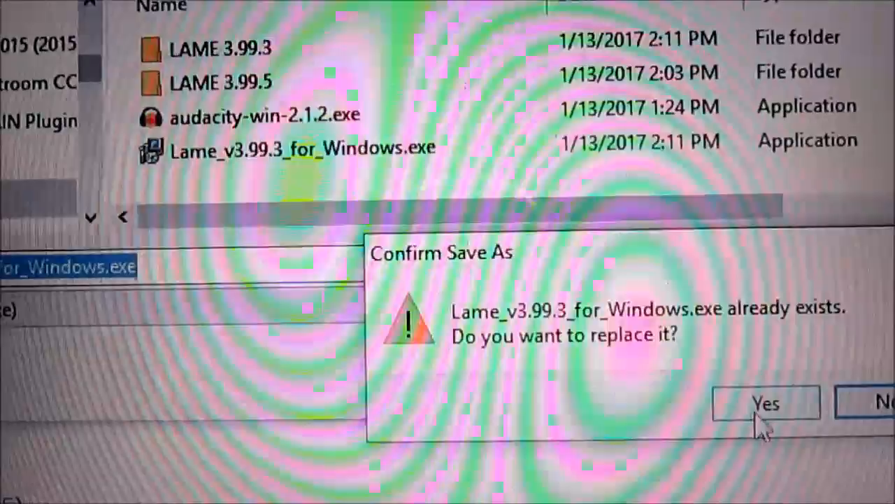
{"action": "left_click", "coordinate": [766, 403]}
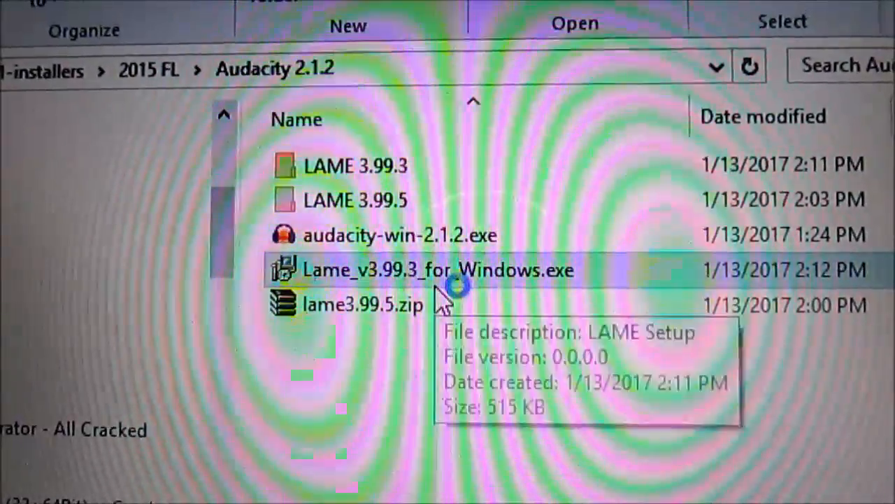
- Run the LAME v3.99.3 installer through the wizard and close it when finished
{"action": "double_click", "coordinate": [439, 271]}
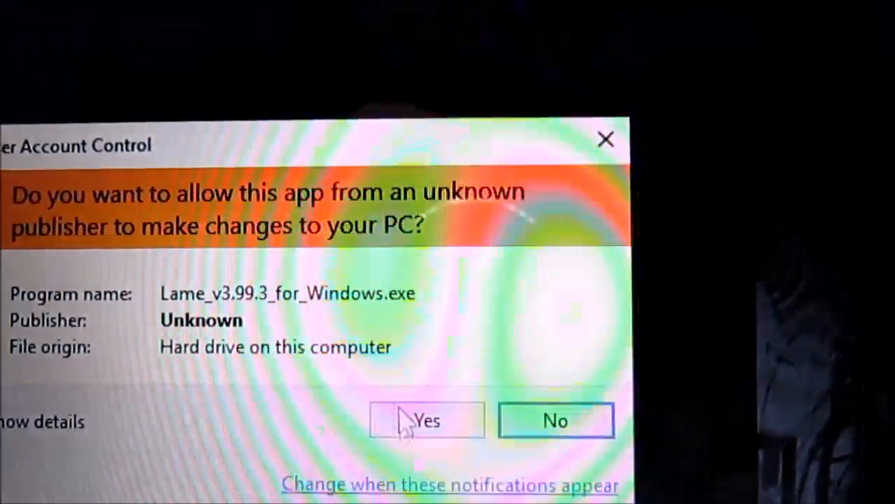
{"action": "left_click", "coordinate": [427, 420]}
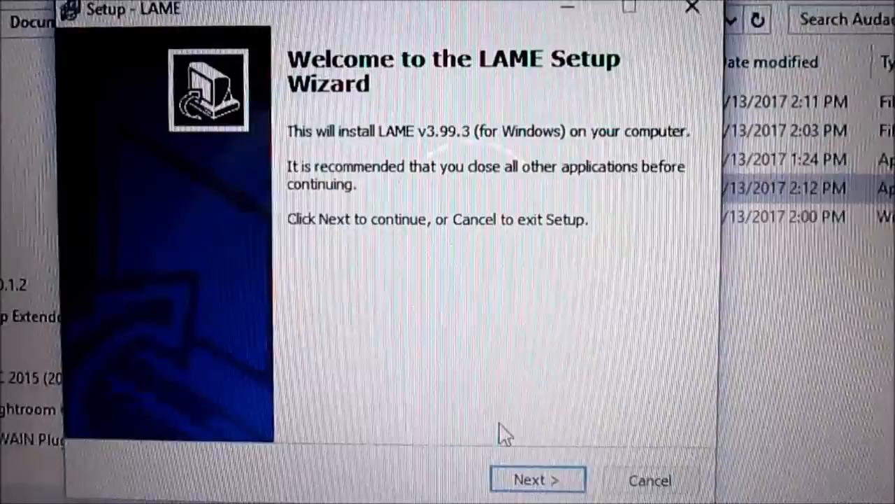
{"action": "left_click", "coordinate": [537, 478]}
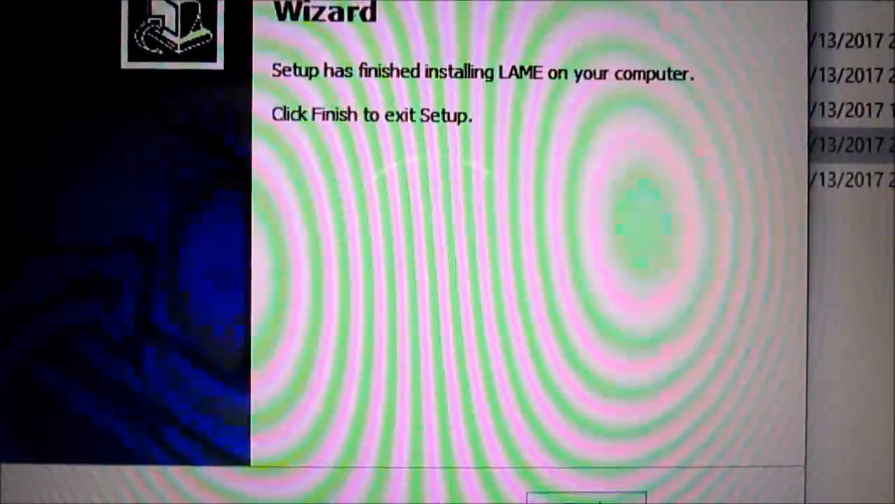
{"action": "left_click", "coordinate": [588, 496]}
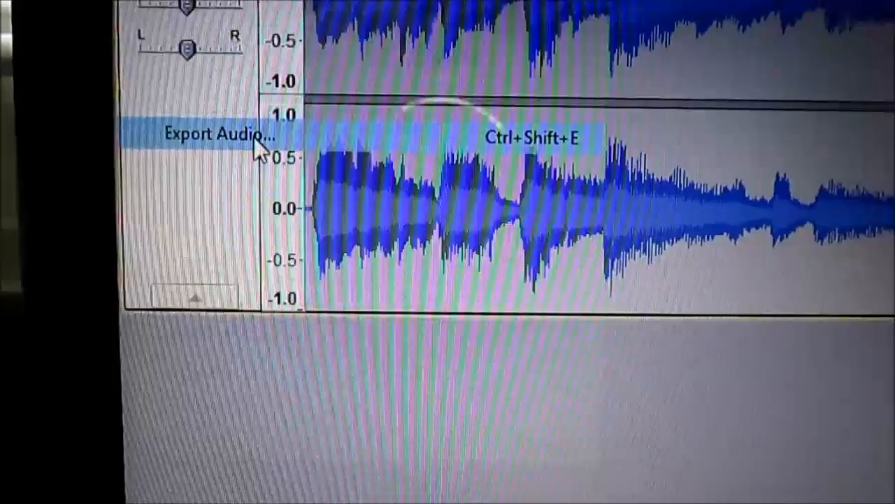
- Export the recording as MP3 named 1.mp3 at constant 320 kbps and save it
{"action": "left_click", "coordinate": [217, 134]}
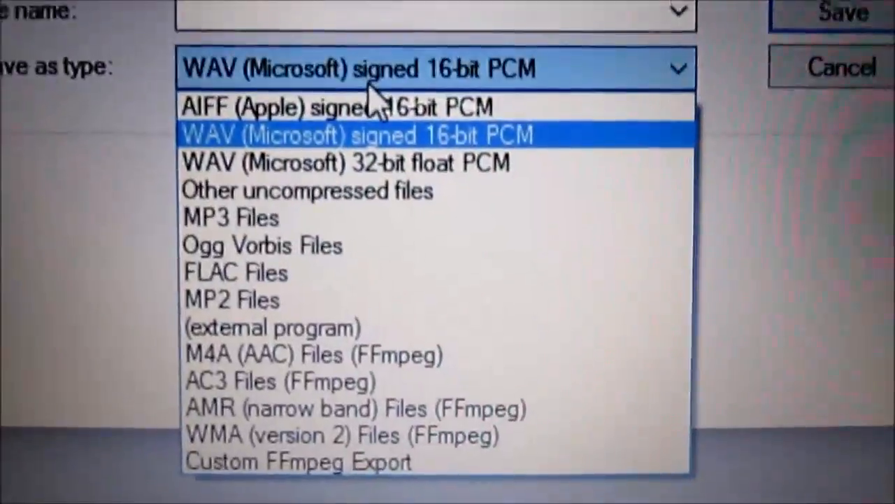
{"action": "left_click", "coordinate": [230, 218]}
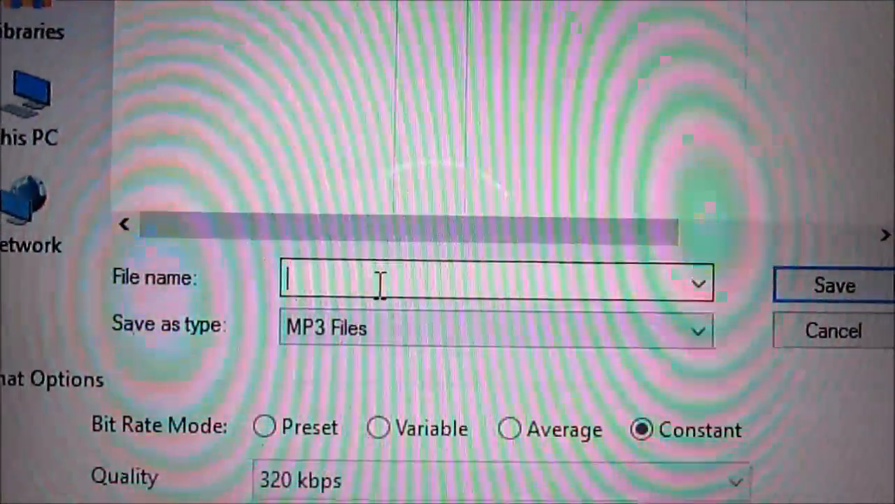
{"action": "type", "text": "1."}
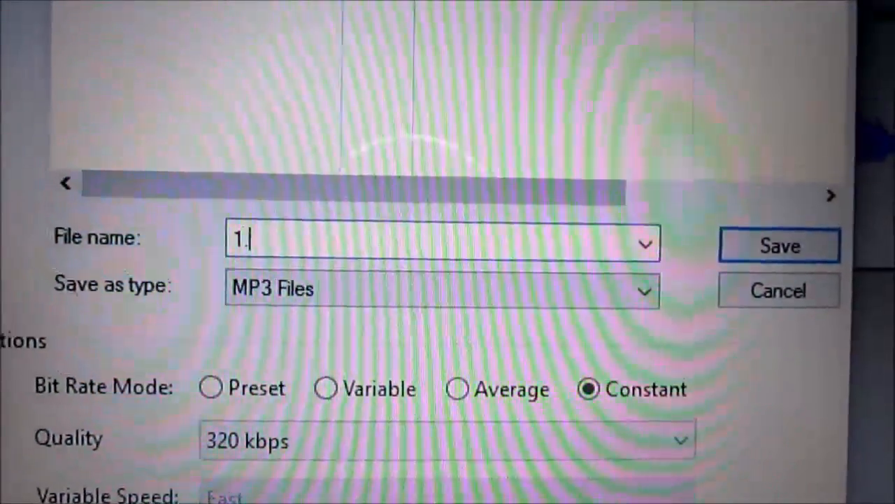
{"action": "type", "text": "mp3"}
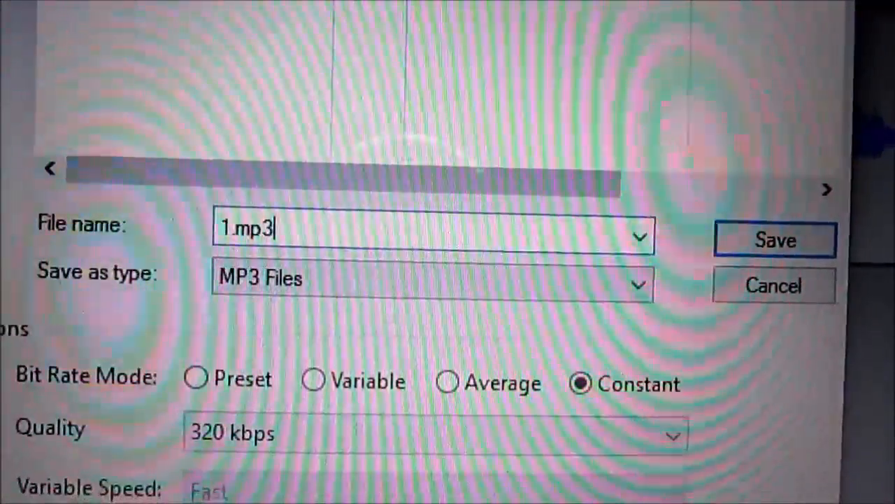
{"action": "scroll", "scroll_direction": "down", "scroll_amount": 3}
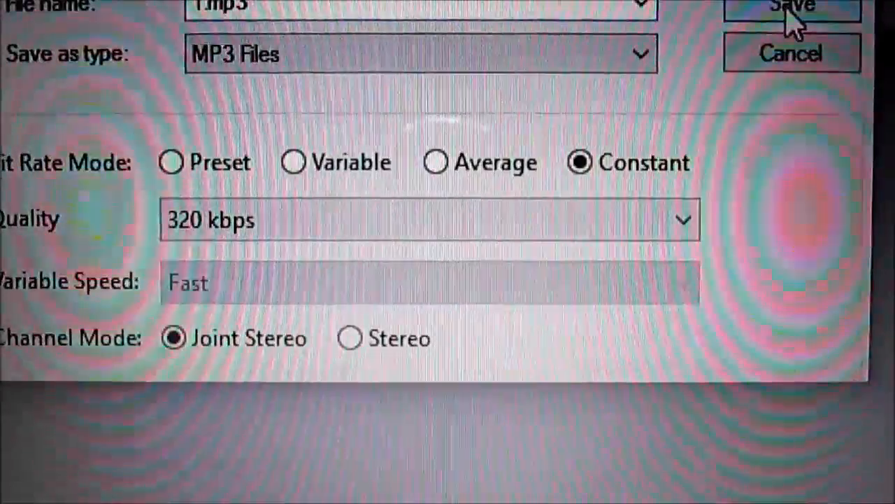
{"action": "left_click", "coordinate": [792, 8]}
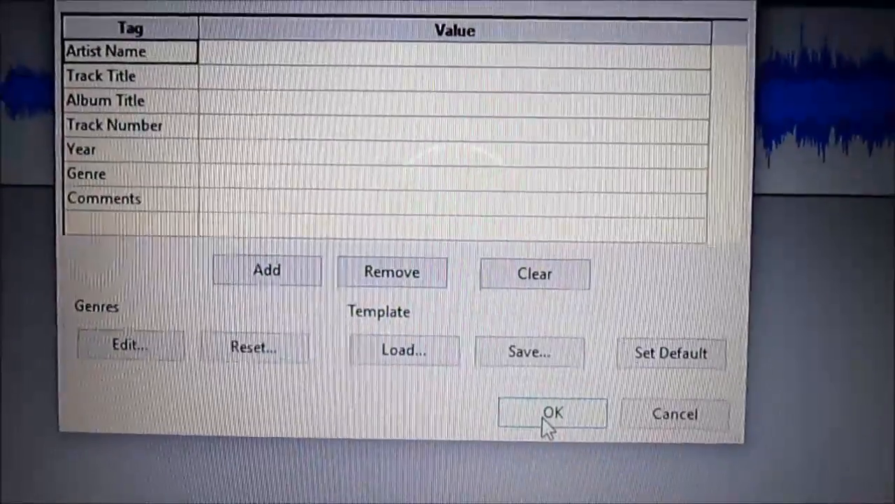
- Accept empty metadata tags to complete the 1.mp3 export
{"action": "left_click", "coordinate": [551, 413]}
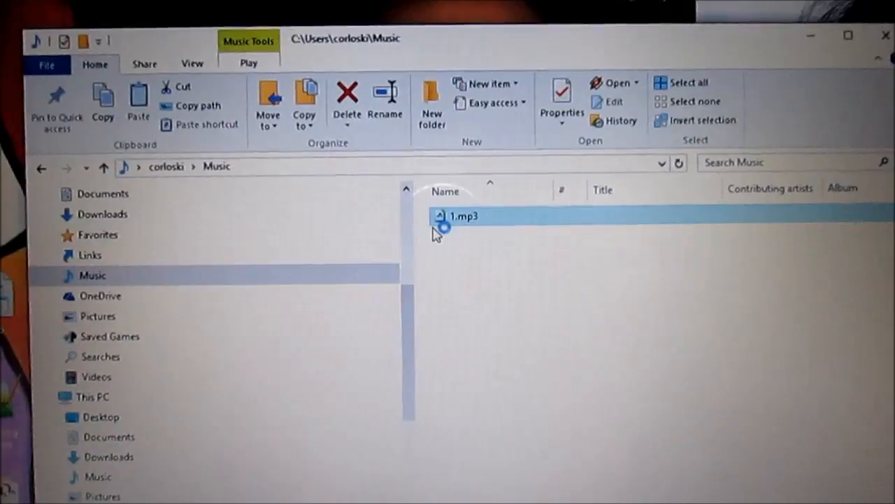
- Play the exported 1.mp3 from the Music folder in the default player (Winamp)
{"action": "double_click", "coordinate": [462, 215]}
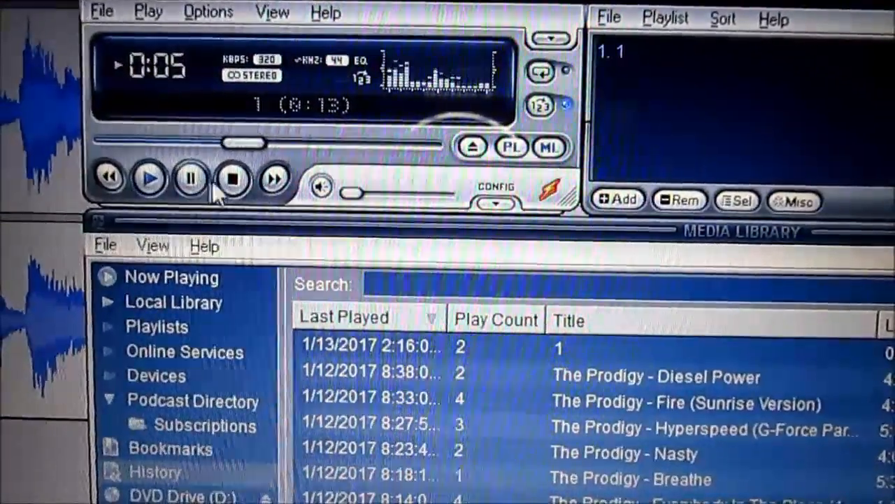
- Listen to track 1 in Winamp using the transport buttons, then stop playback
{"action": "left_click", "coordinate": [233, 179]}
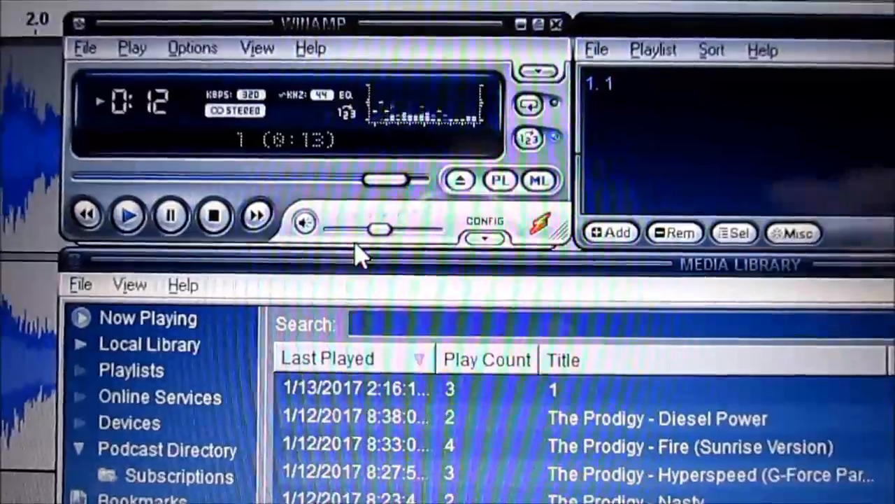
{"action": "left_click", "coordinate": [212, 215]}
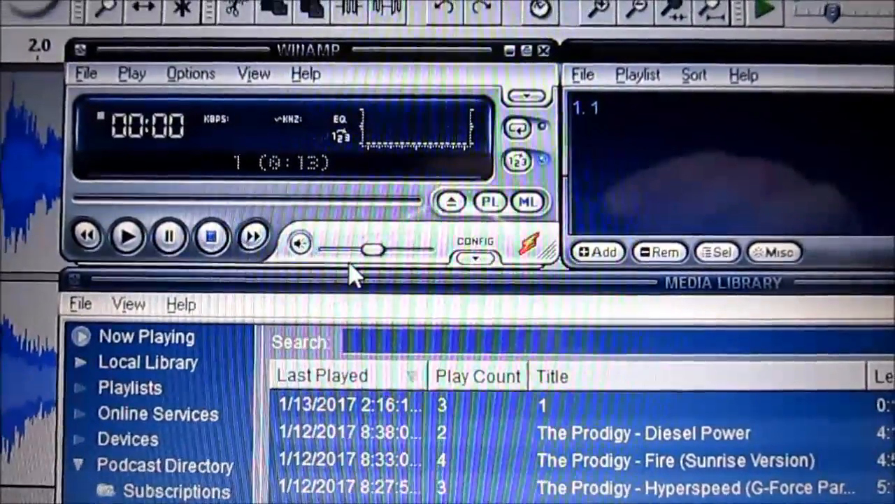